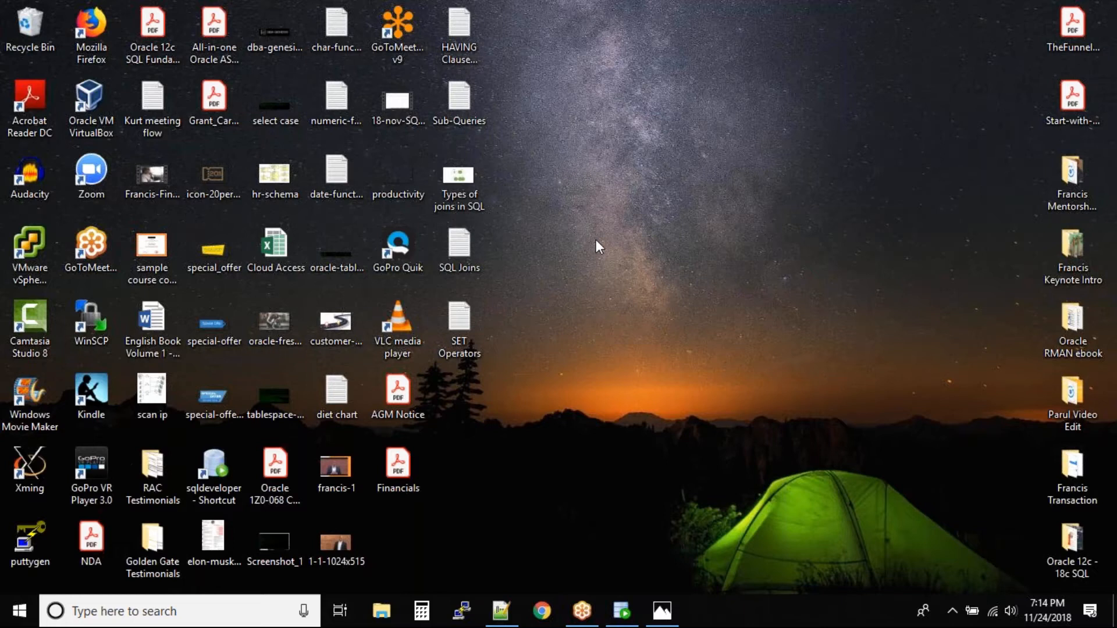
mouse_move(514, 184)
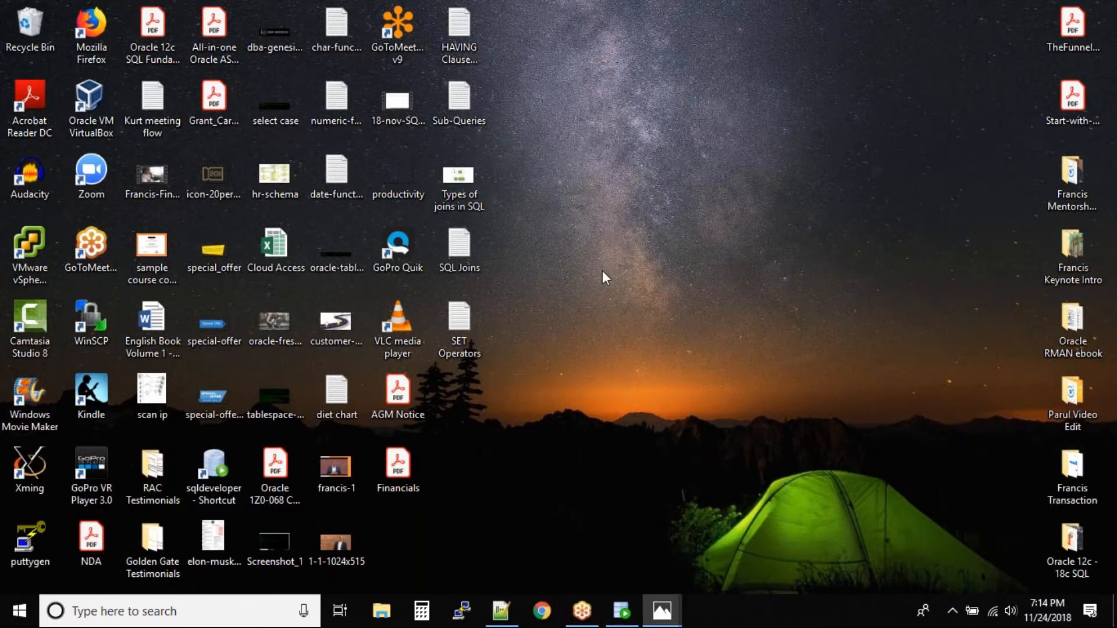
Open the 'Types of joins in SQL' image showing inner, left, right and full outer join diagrams
double_click(460, 176)
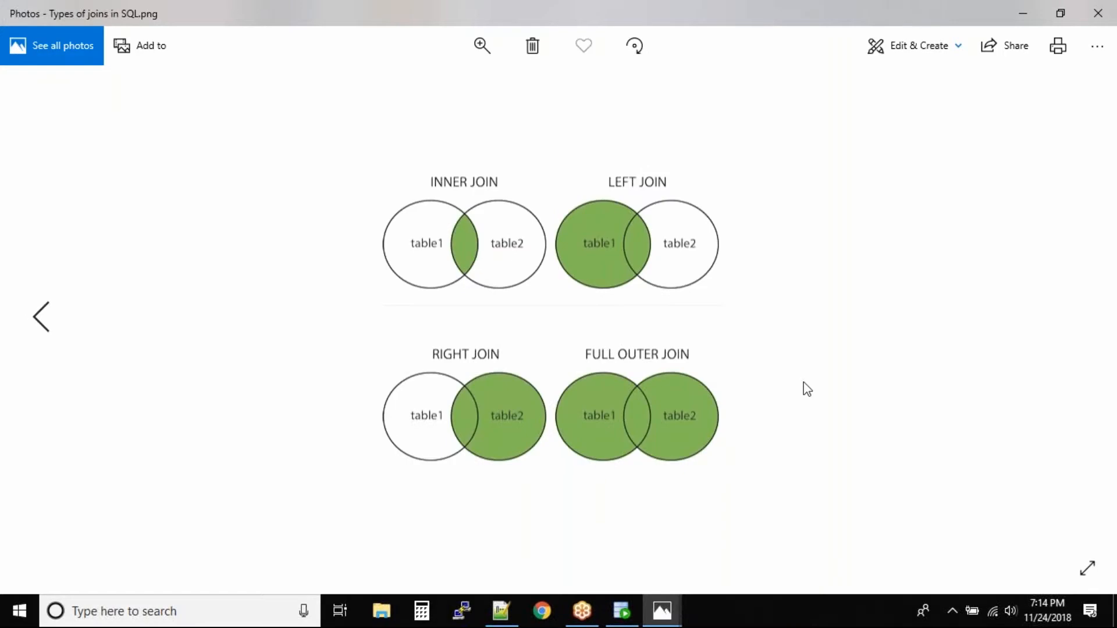
mouse_move(984, 119)
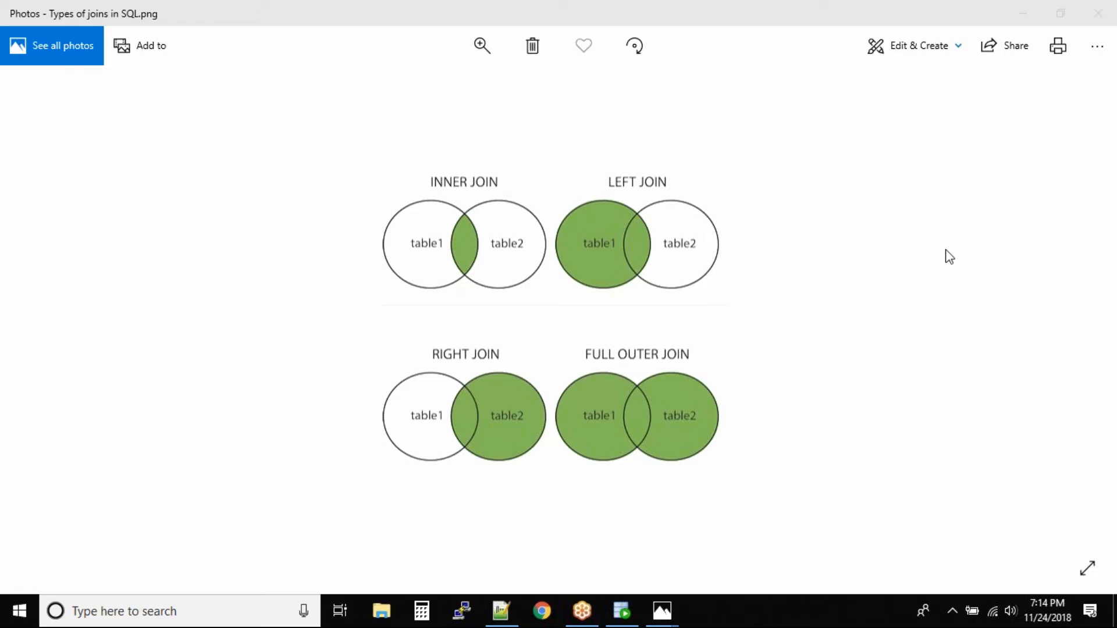
mouse_move(736, 521)
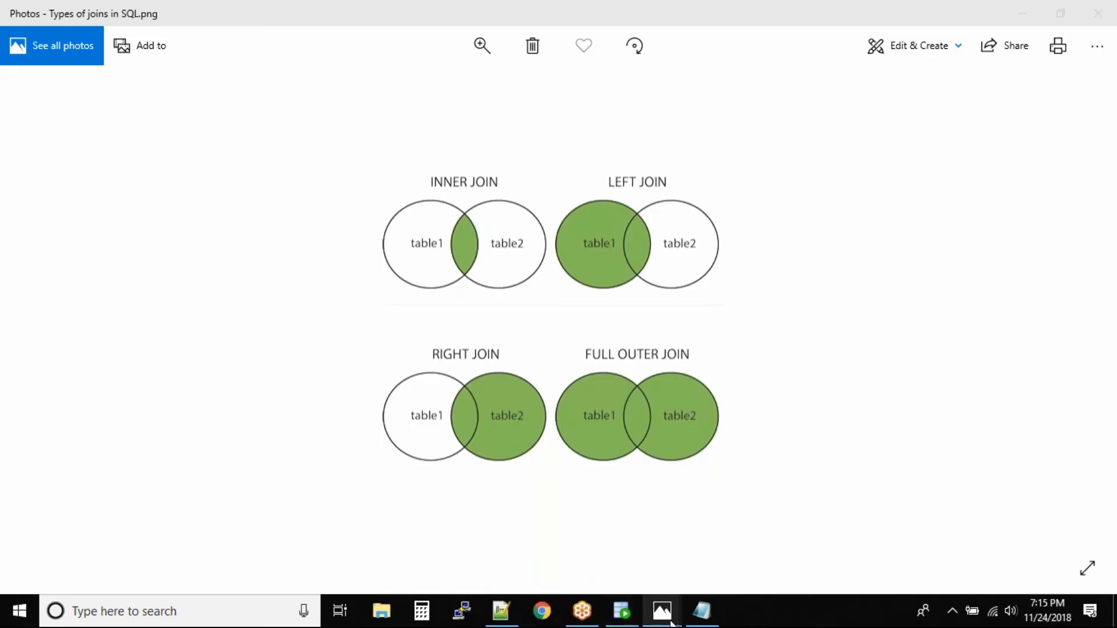
mouse_move(663, 611)
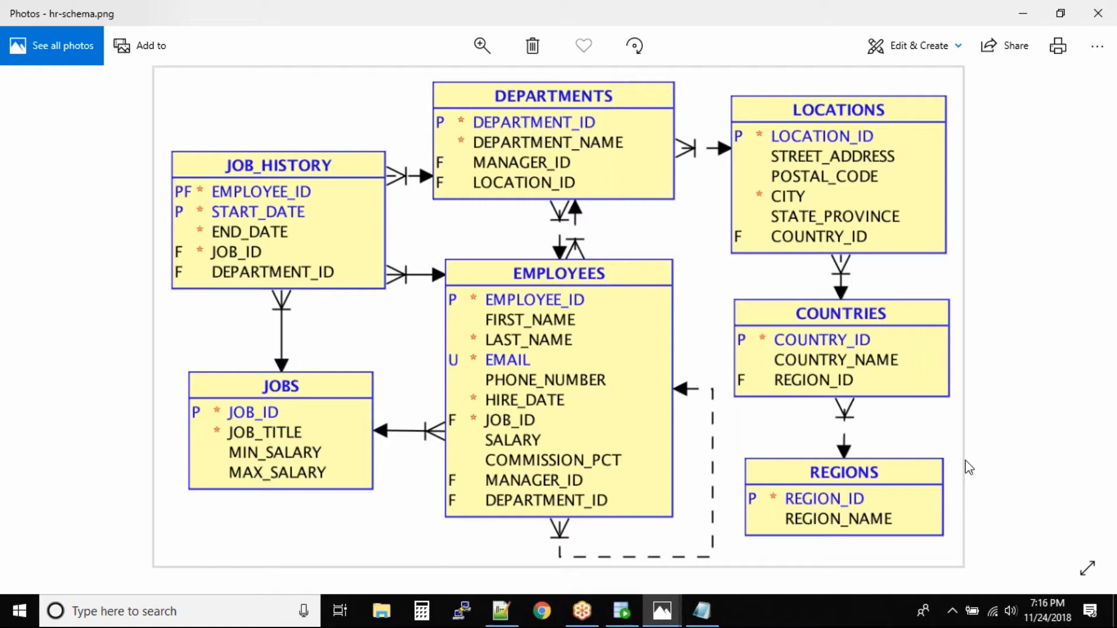
mouse_move(853, 39)
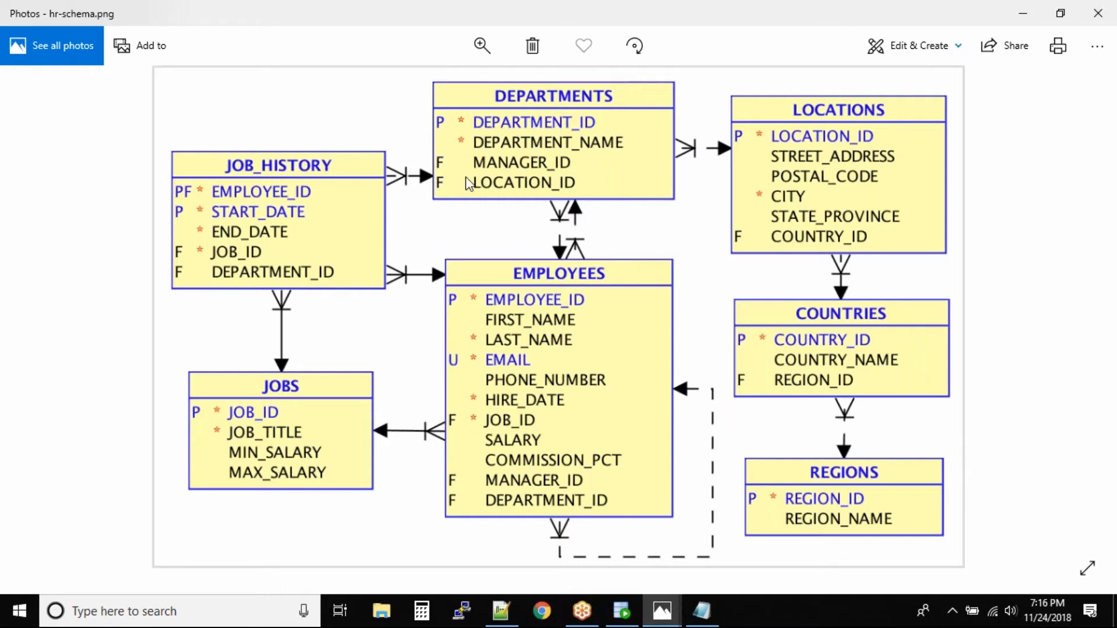
mouse_move(753, 217)
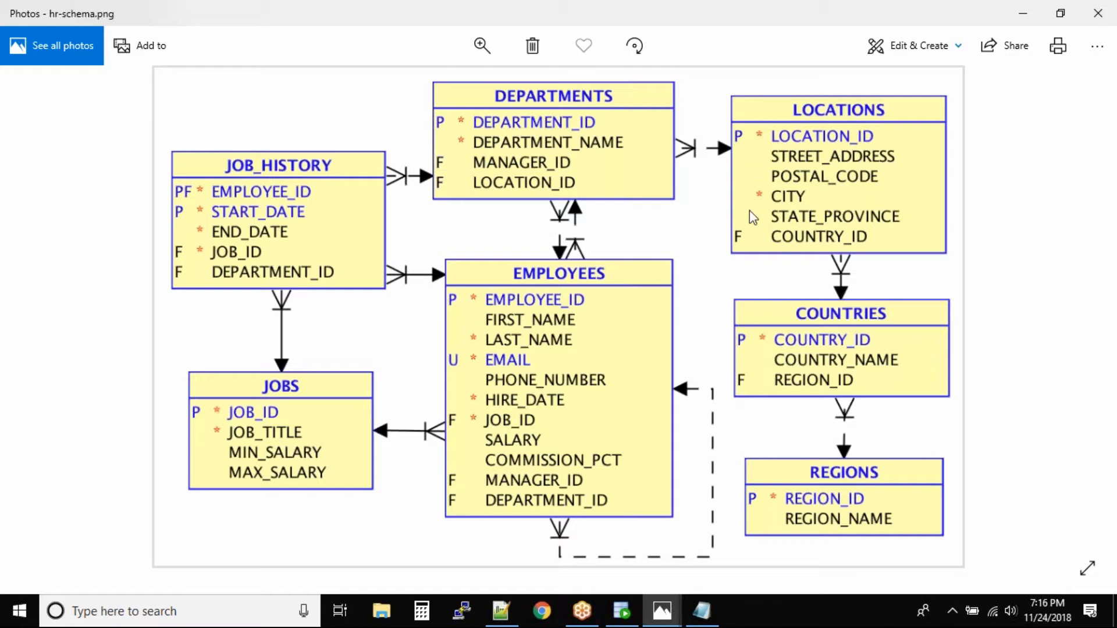
mouse_move(793, 231)
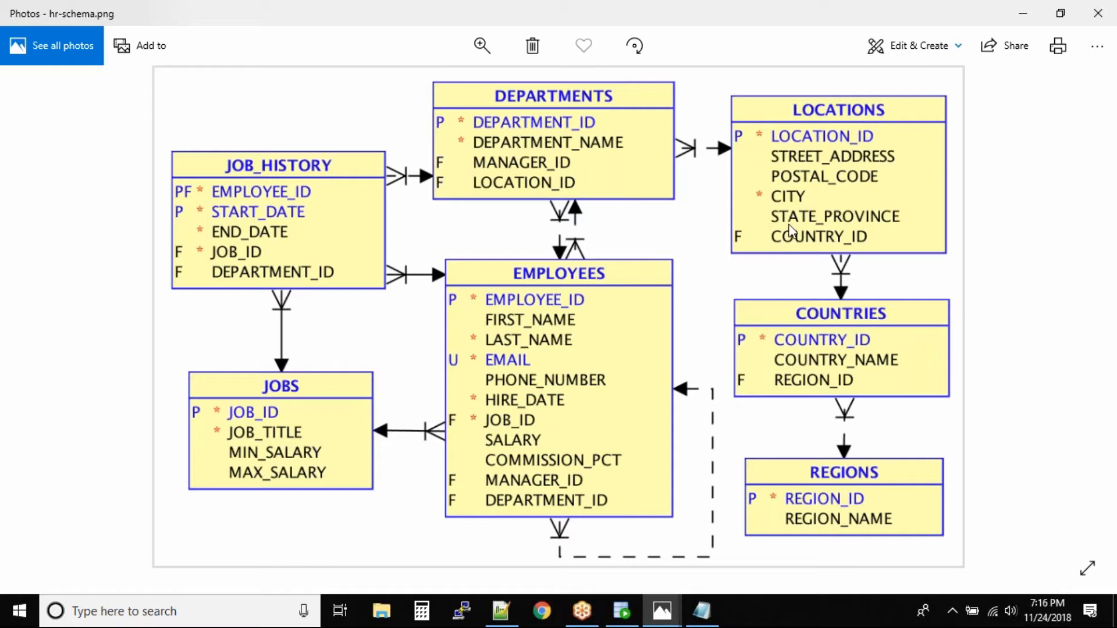
mouse_move(540, 399)
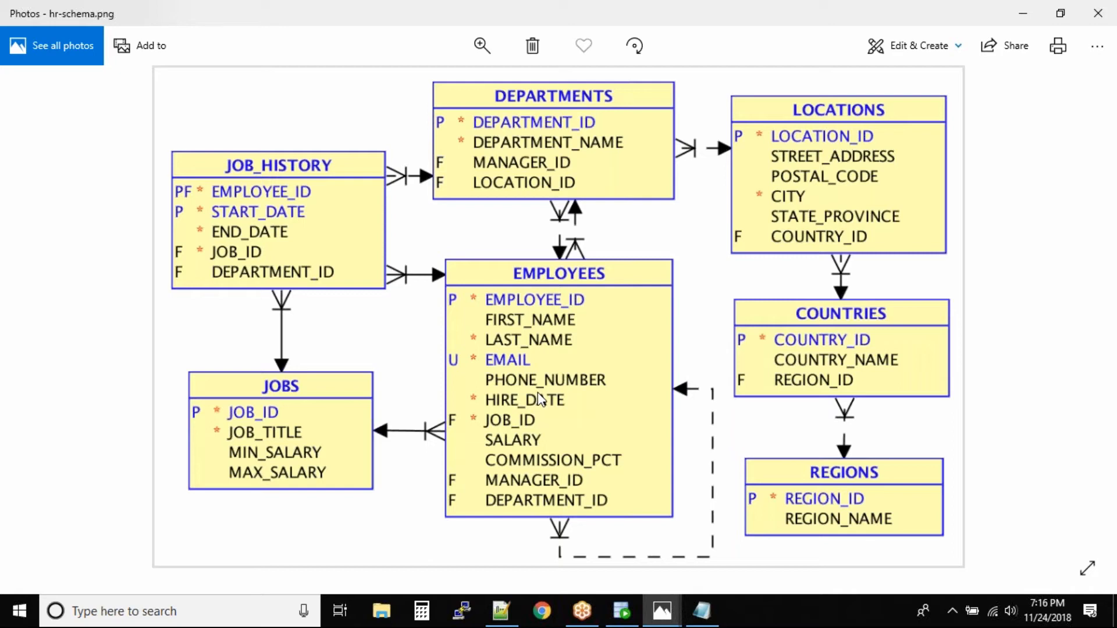
mouse_move(680, 157)
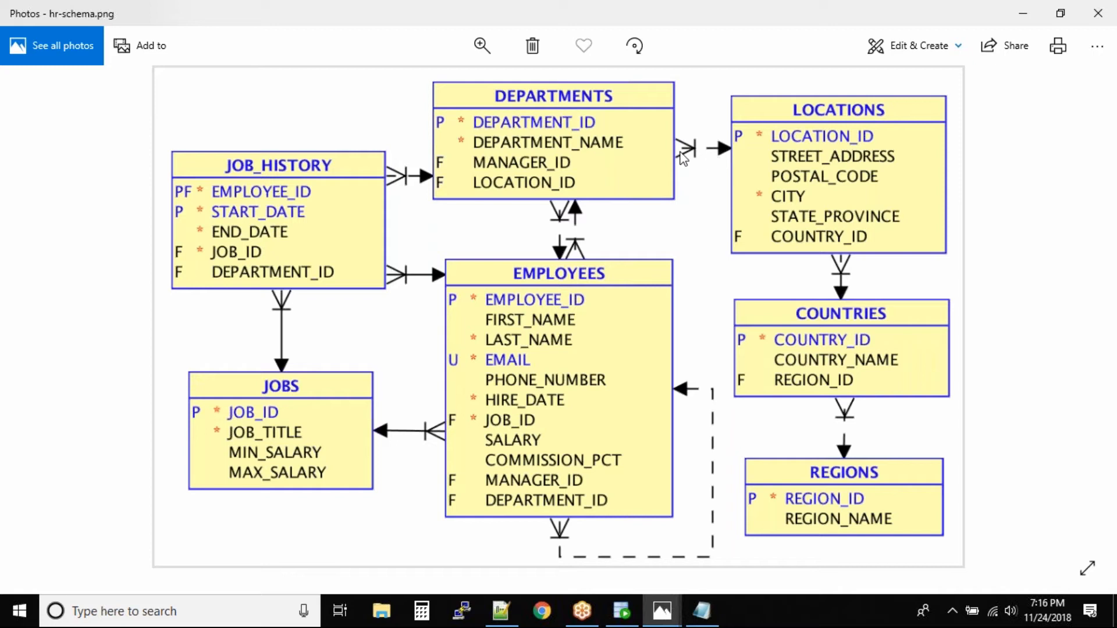
mouse_move(685, 193)
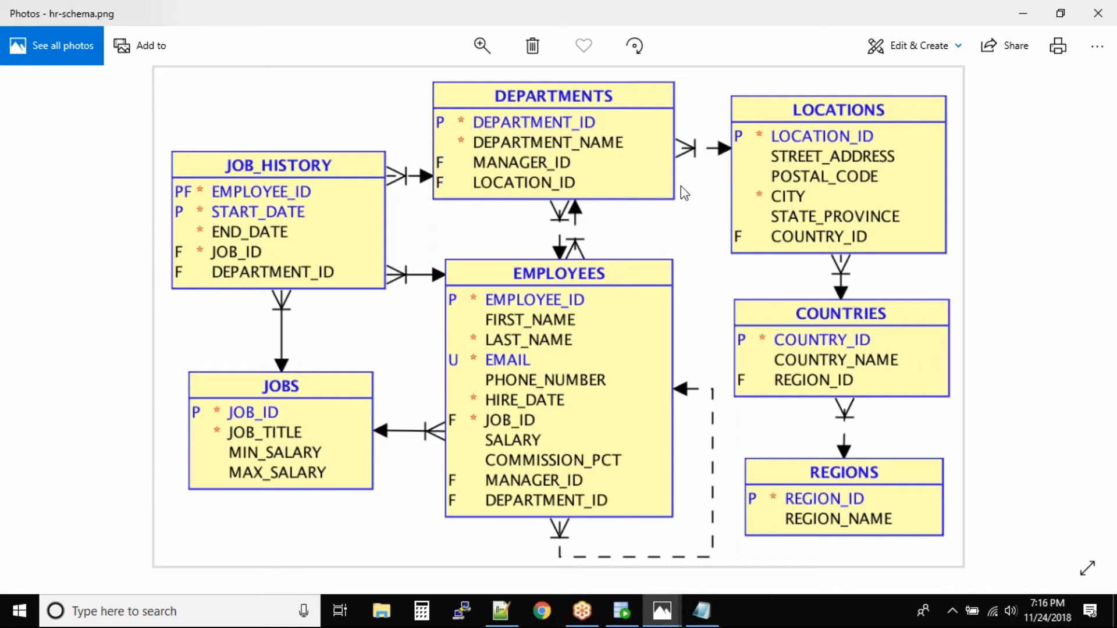
mouse_move(844, 147)
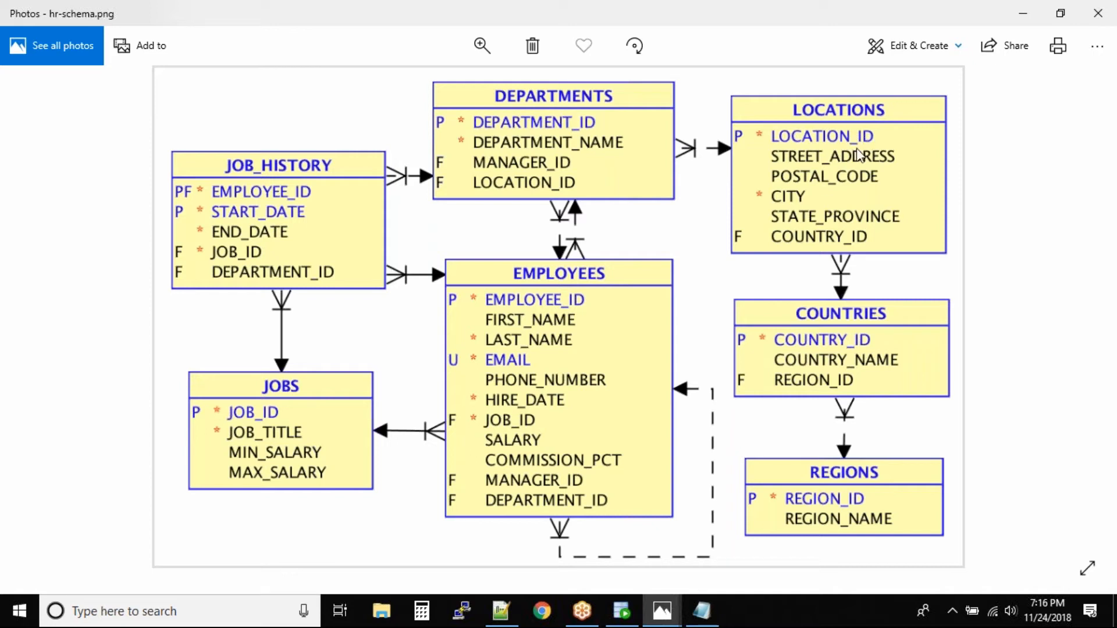
mouse_move(542, 325)
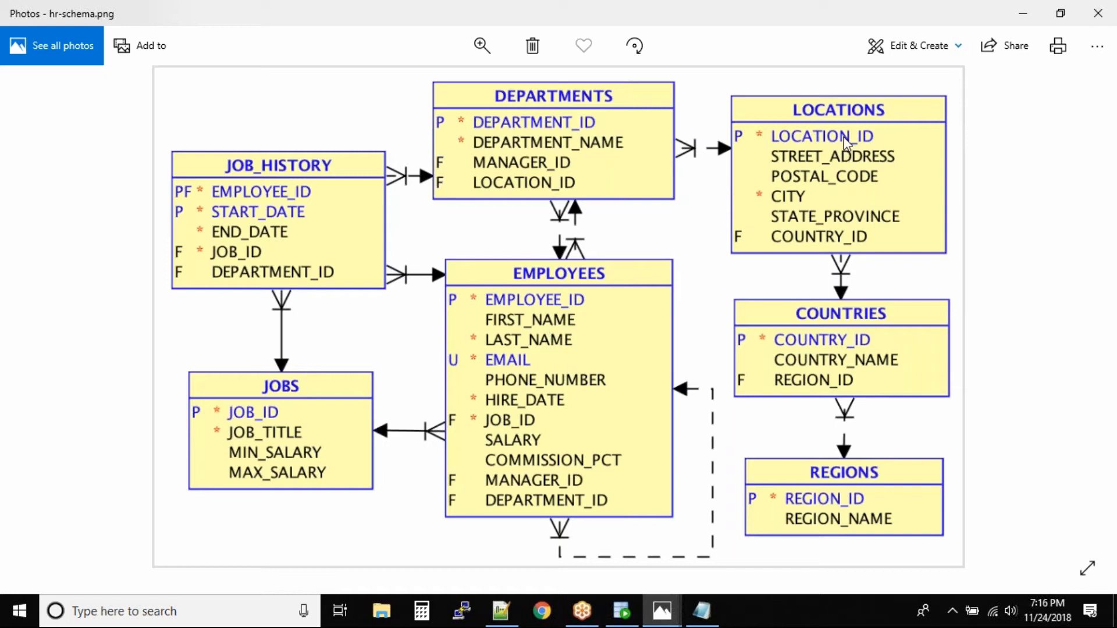
mouse_move(839, 509)
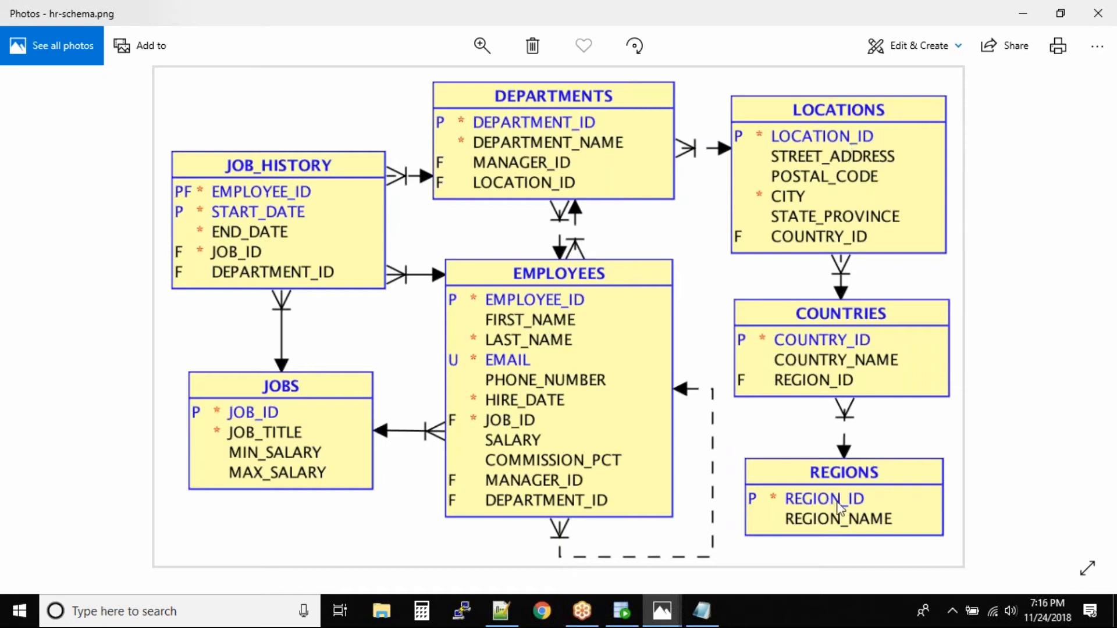
mouse_move(816, 511)
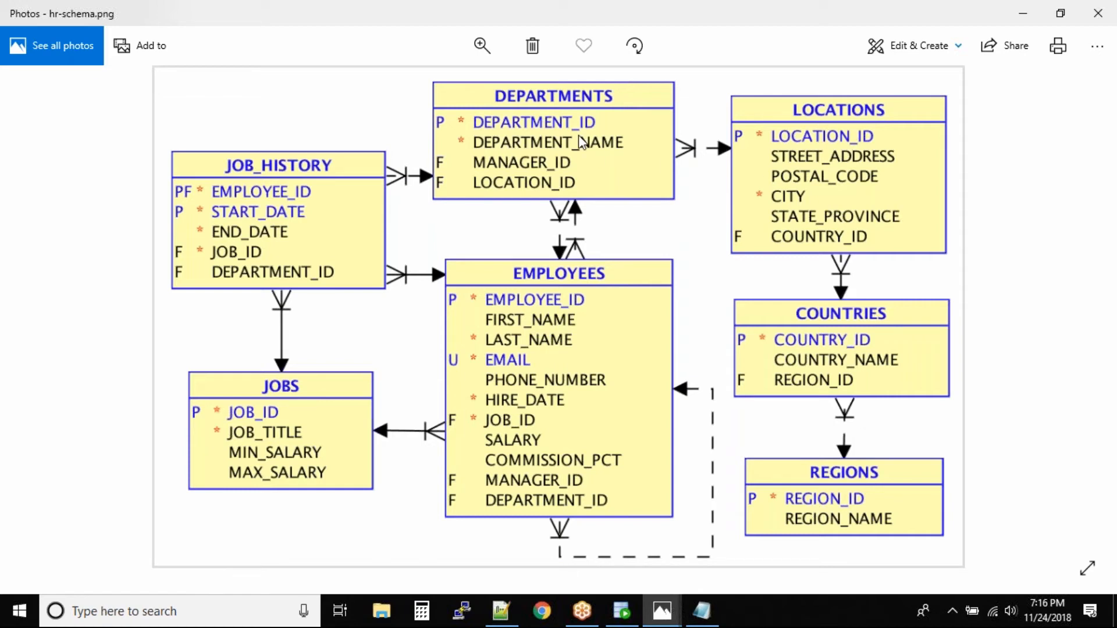
mouse_move(826, 179)
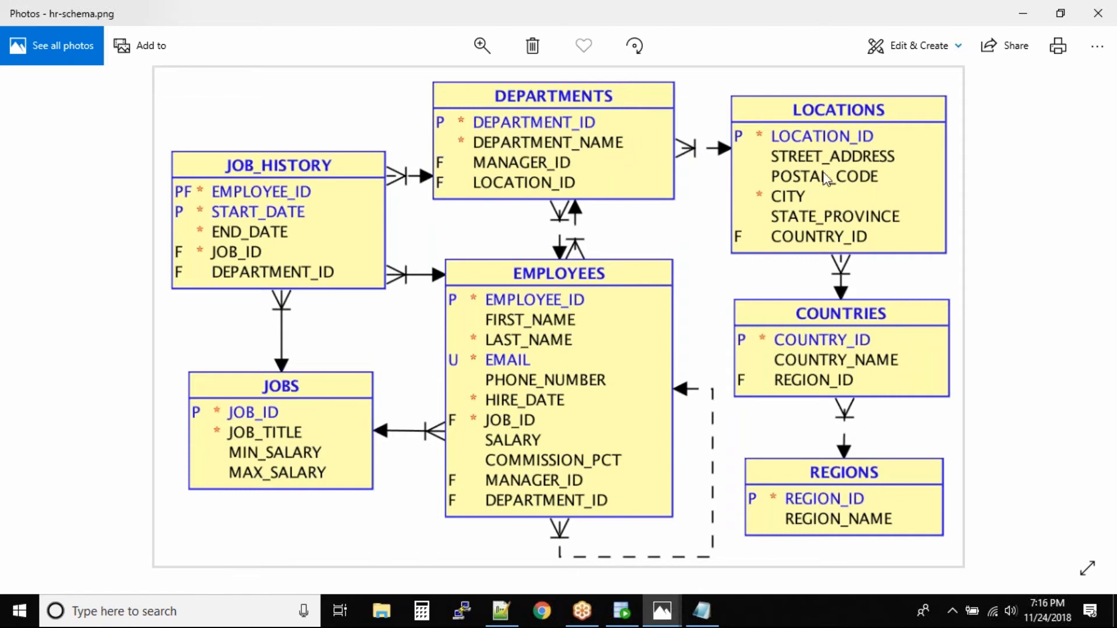
mouse_move(826, 315)
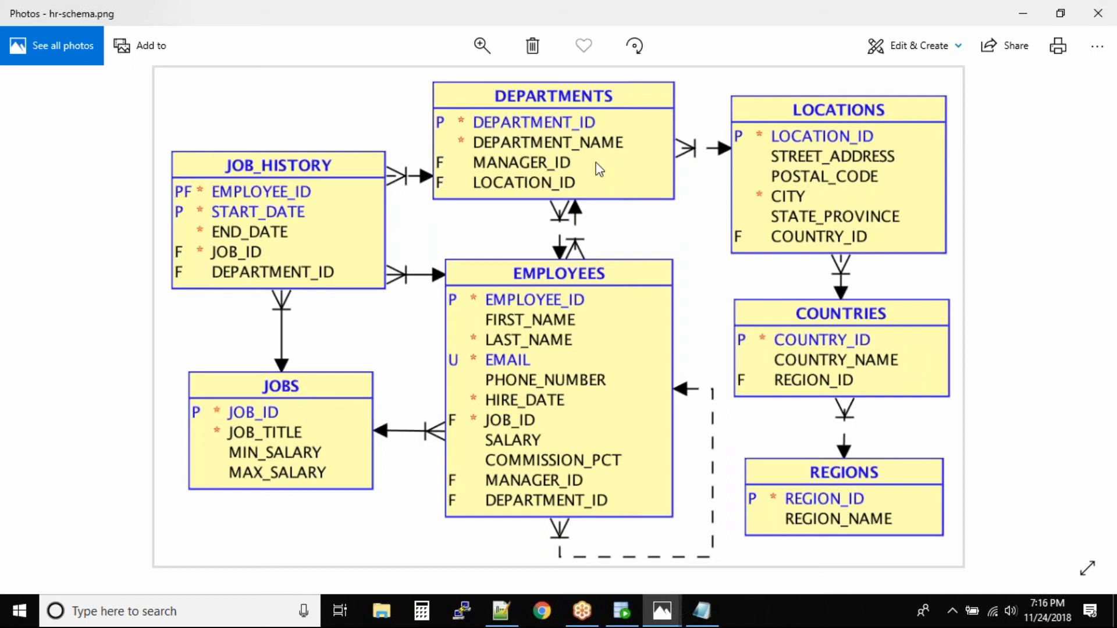
mouse_move(542, 342)
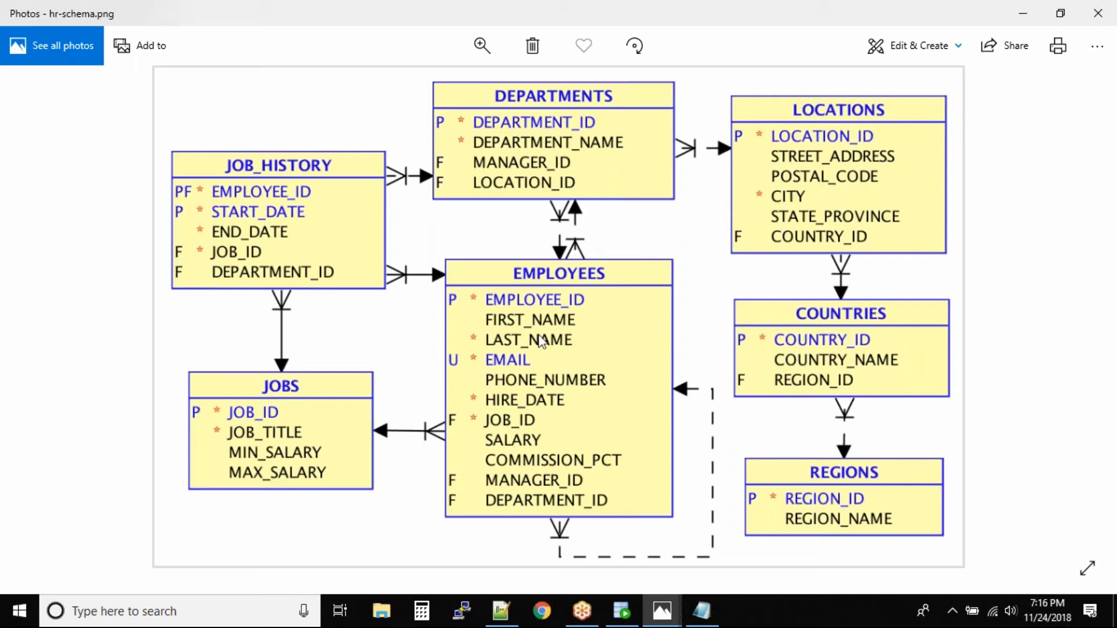
mouse_move(536, 365)
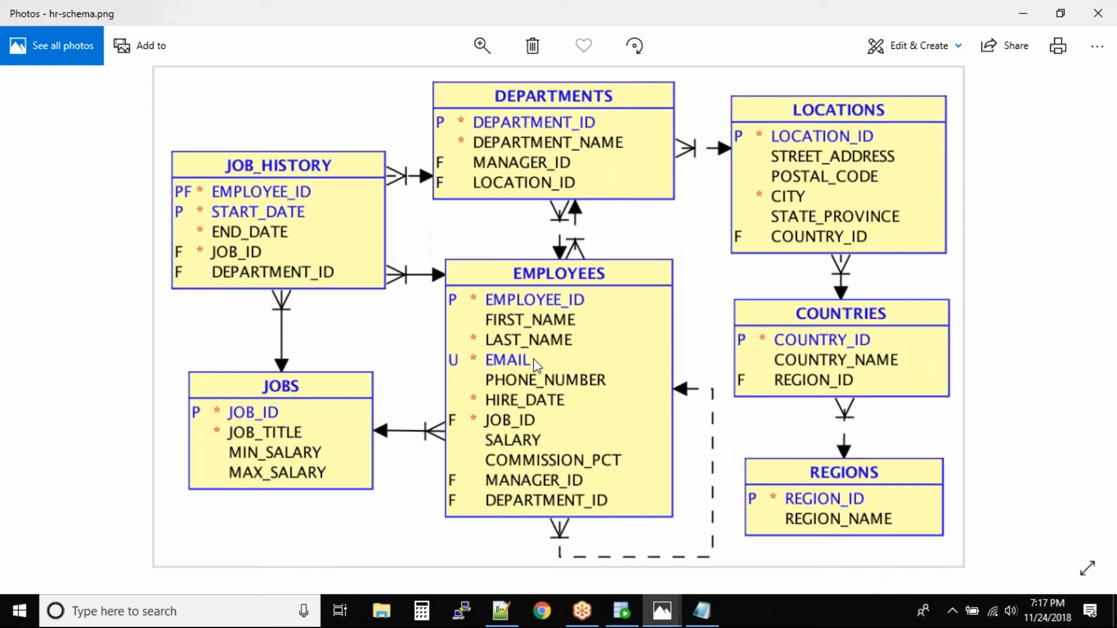
mouse_move(535, 260)
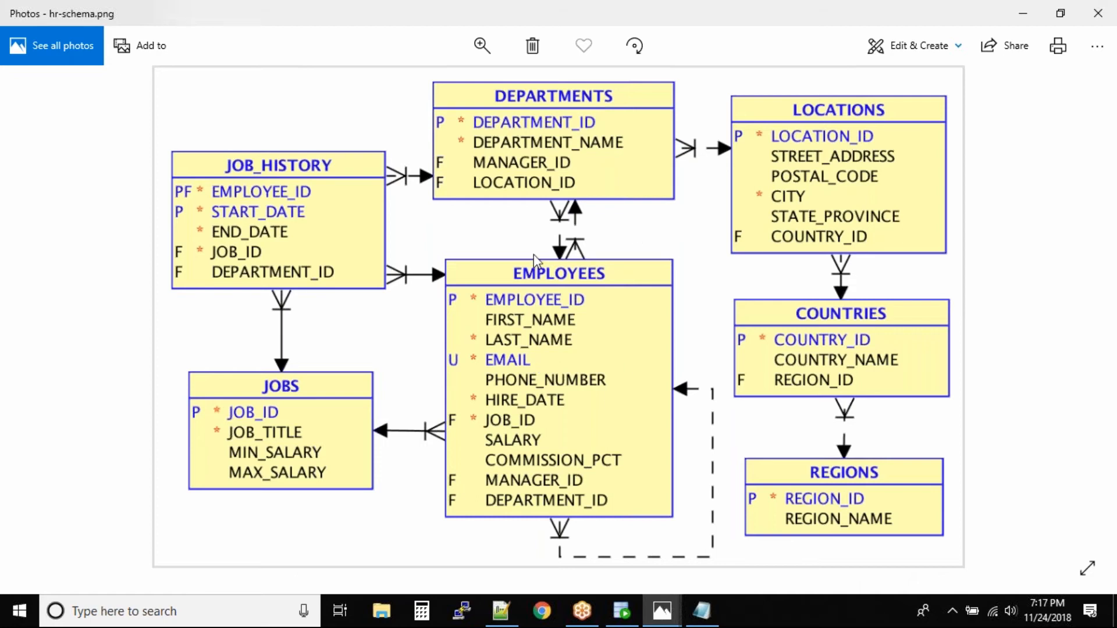
mouse_move(543, 149)
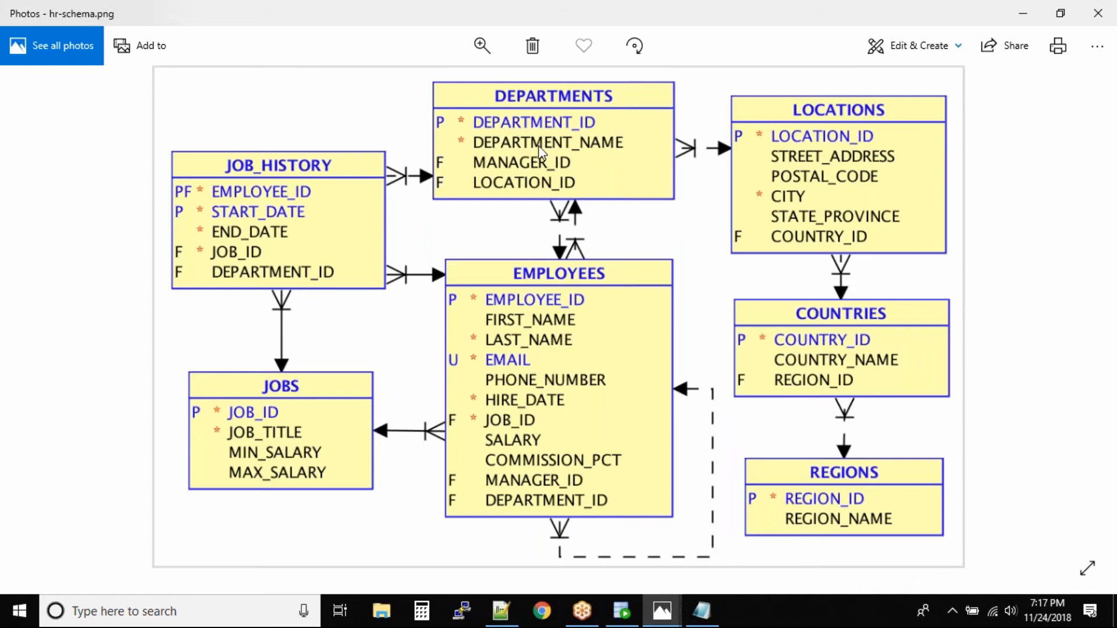
mouse_move(548, 165)
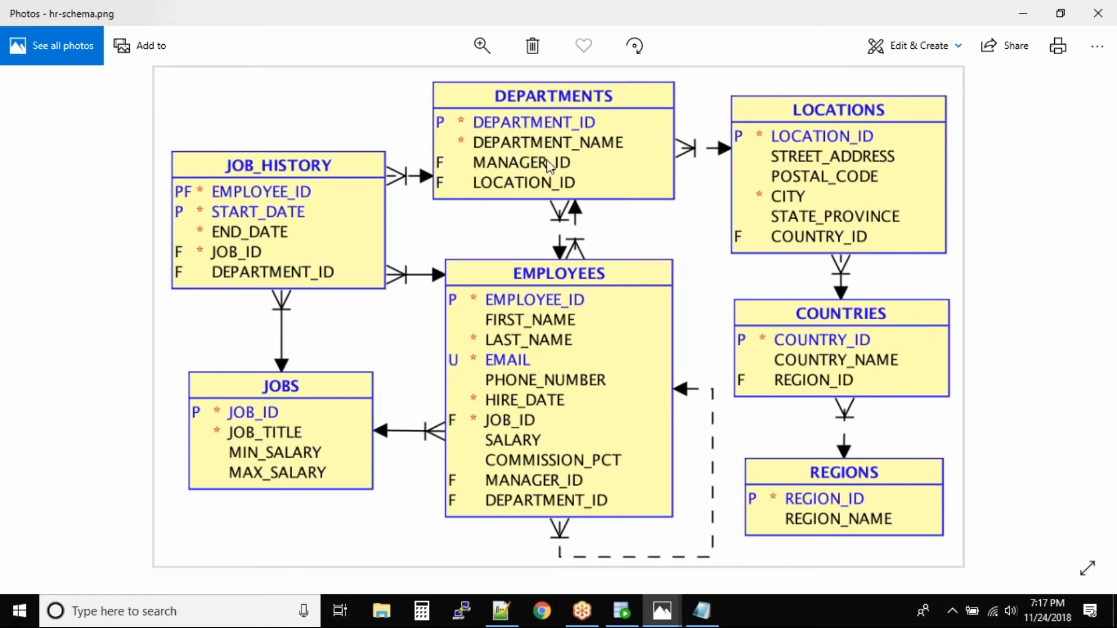
mouse_move(566, 263)
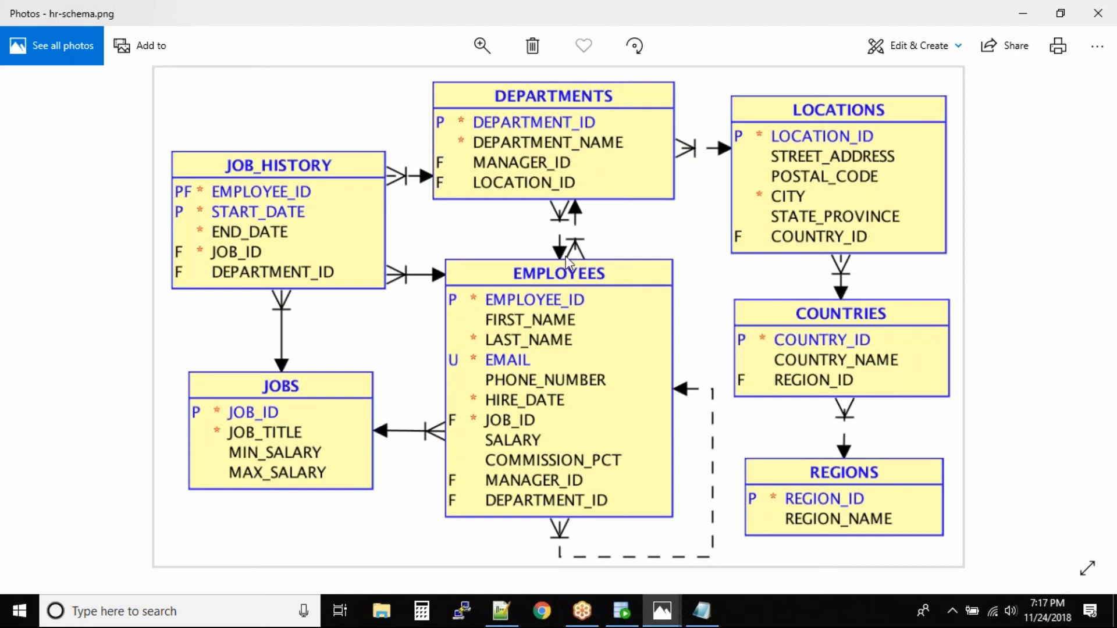
mouse_move(577, 333)
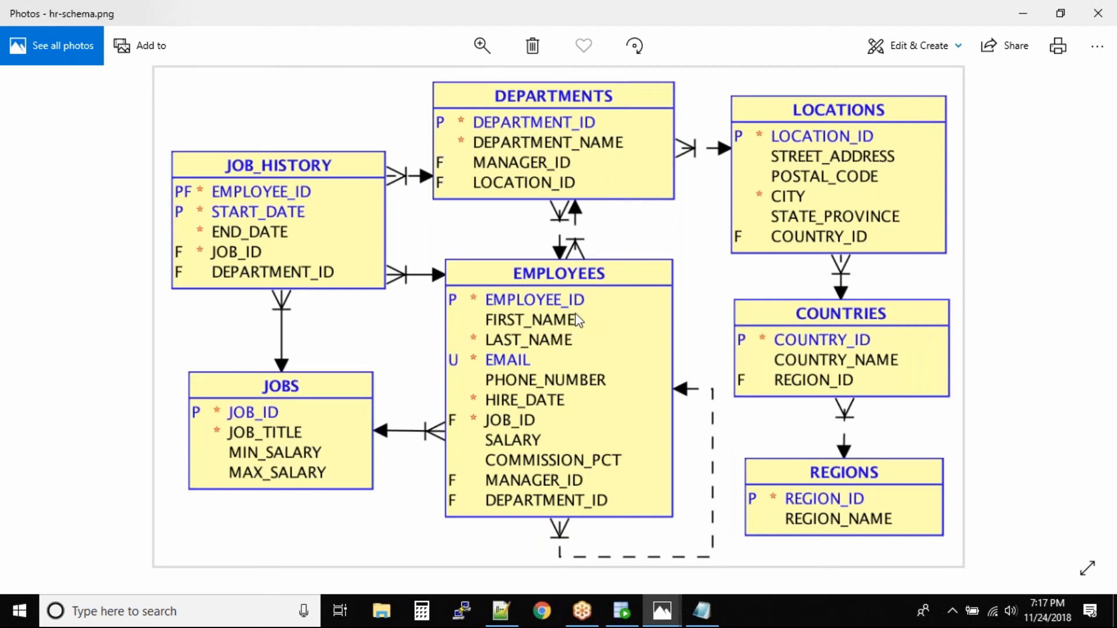
mouse_move(825, 498)
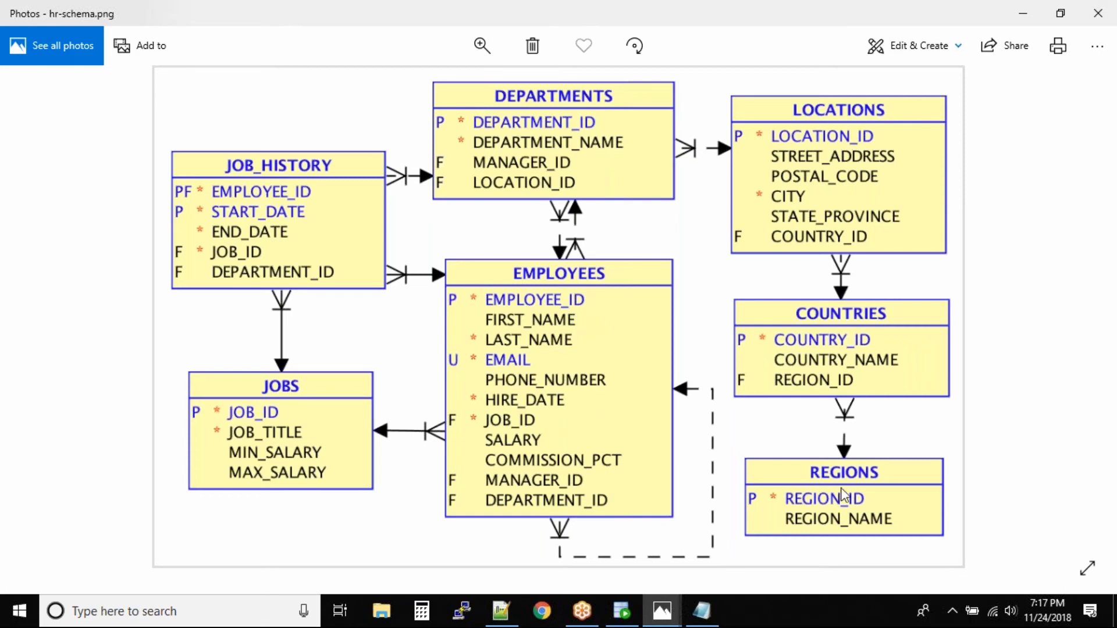
mouse_move(834, 488)
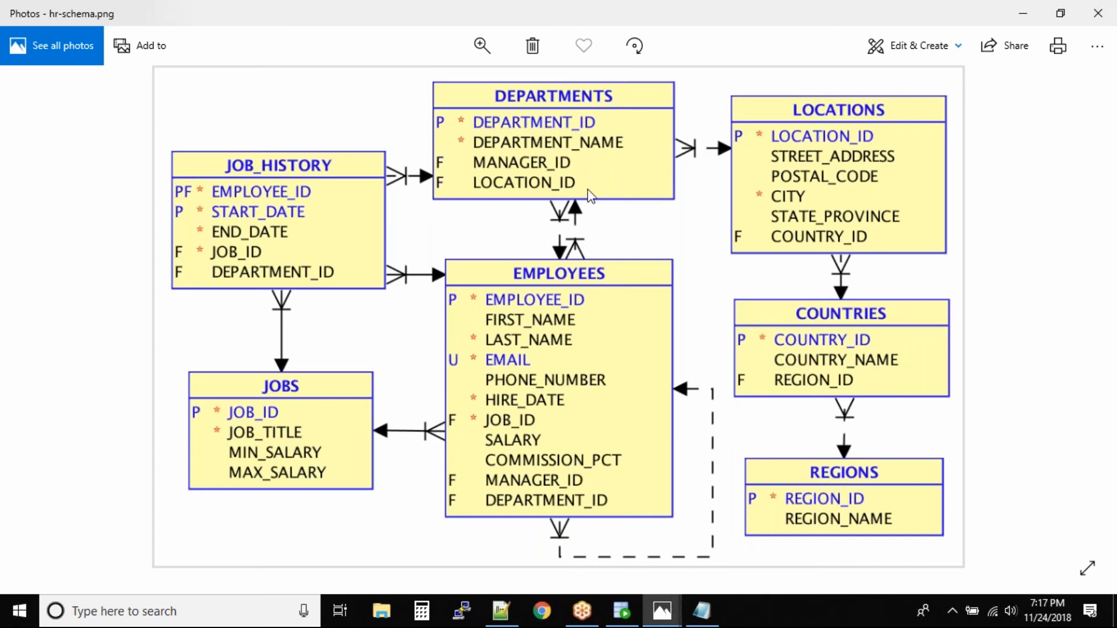
mouse_move(603, 355)
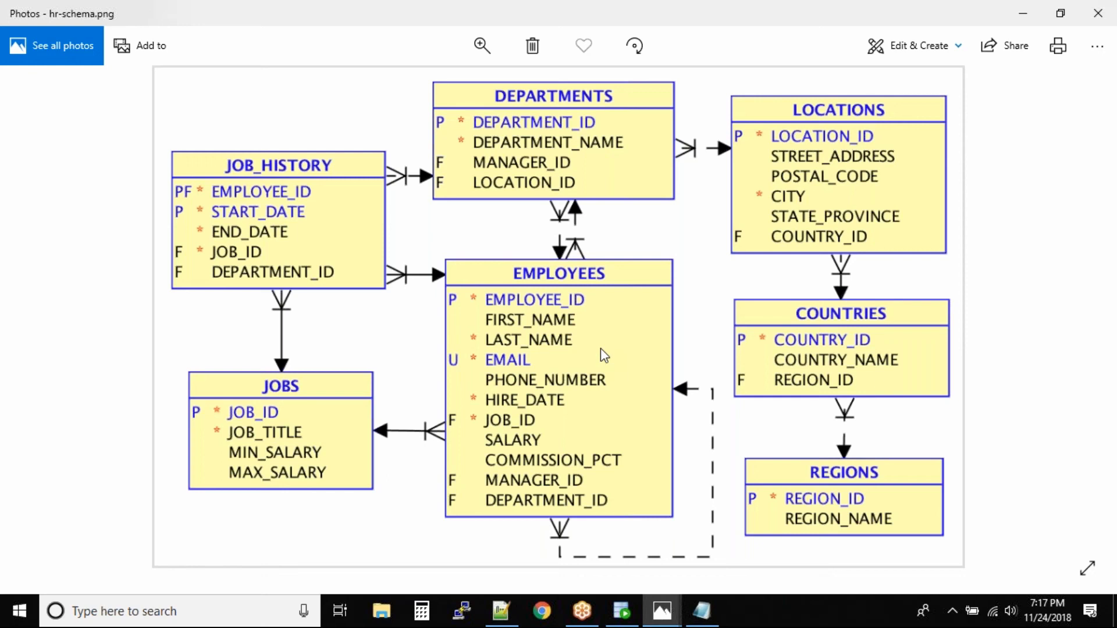
mouse_move(879, 508)
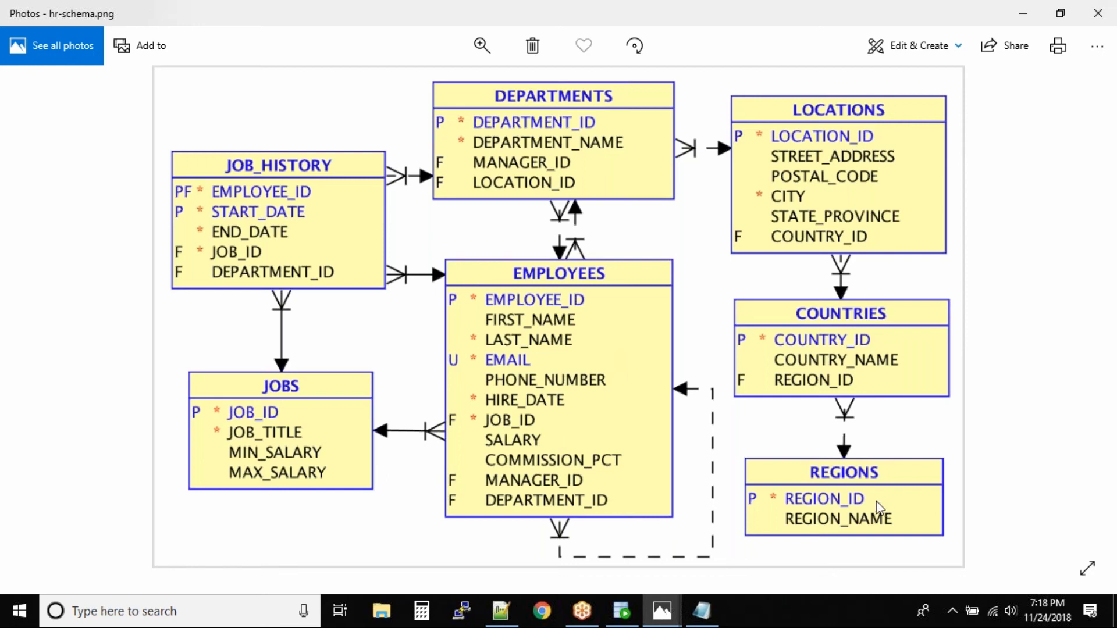
mouse_move(543, 378)
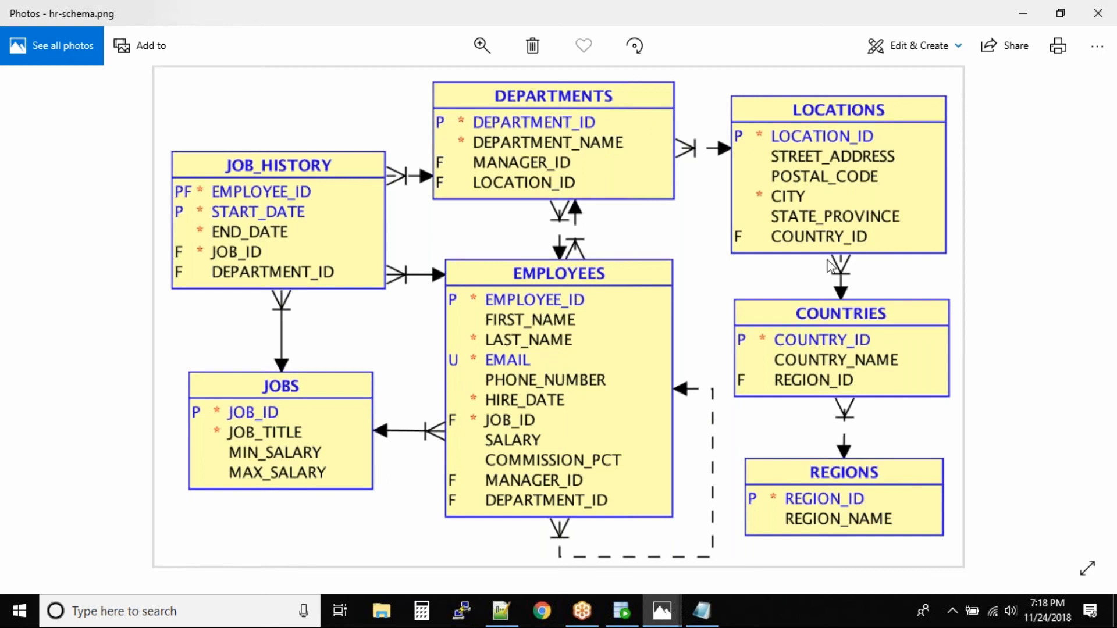
mouse_move(744, 147)
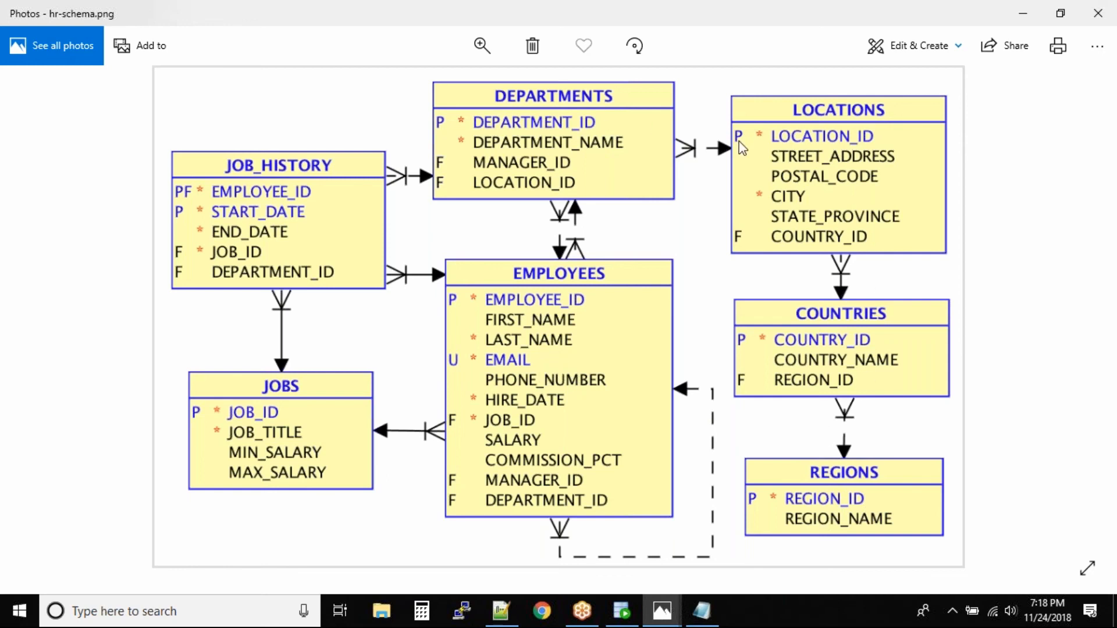
mouse_move(812, 194)
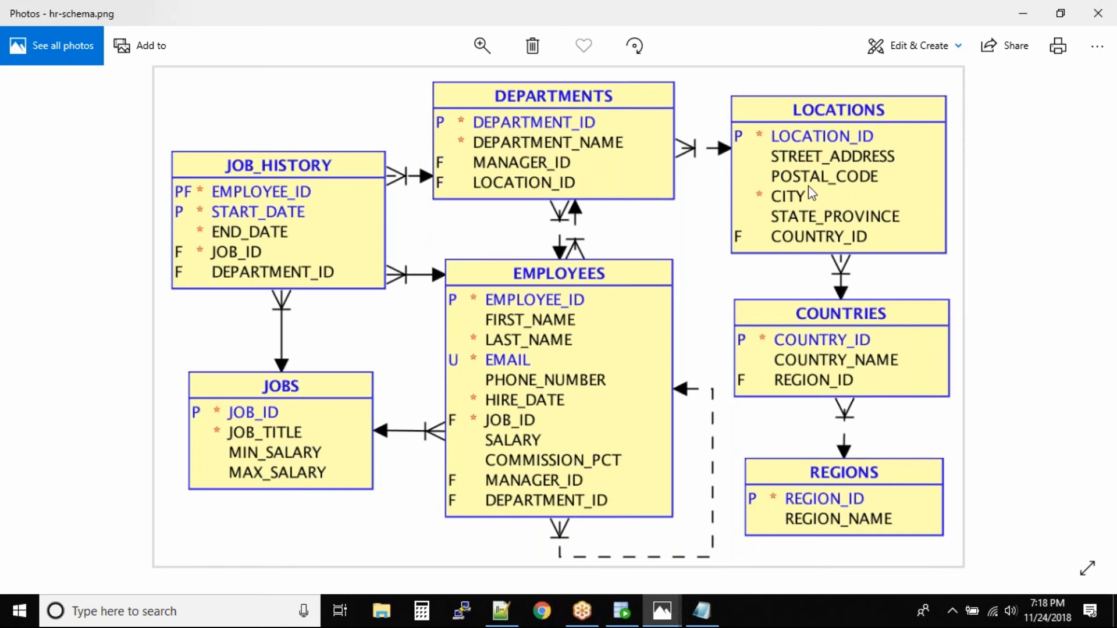